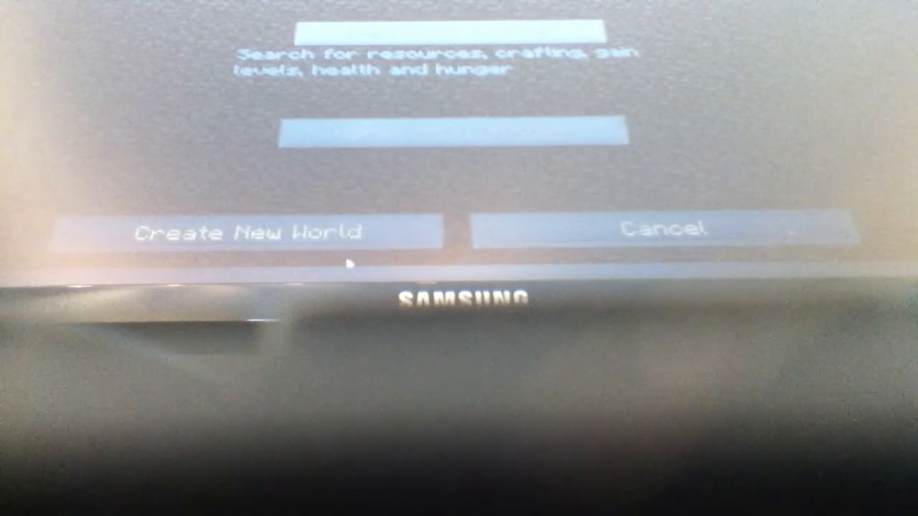
# Step: Confirm creation of the new world so the terrain starts generating and loading
pyautogui.click(251, 231)
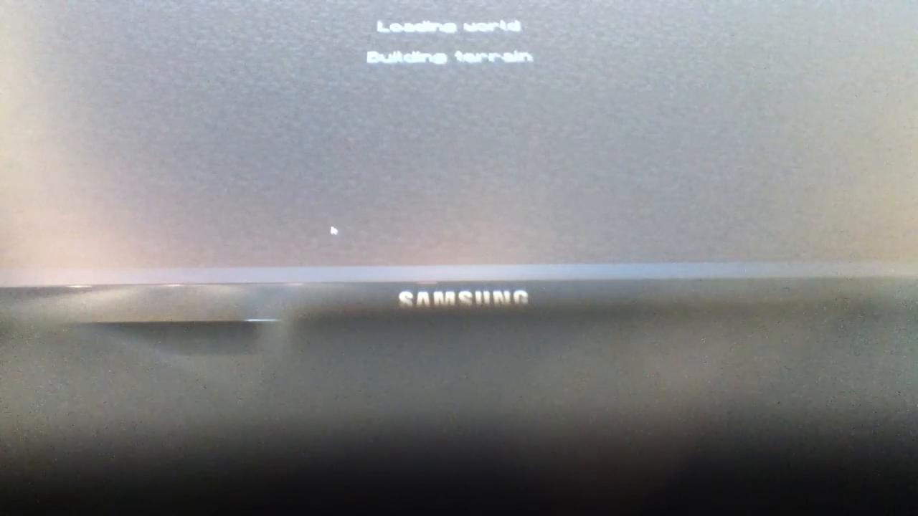